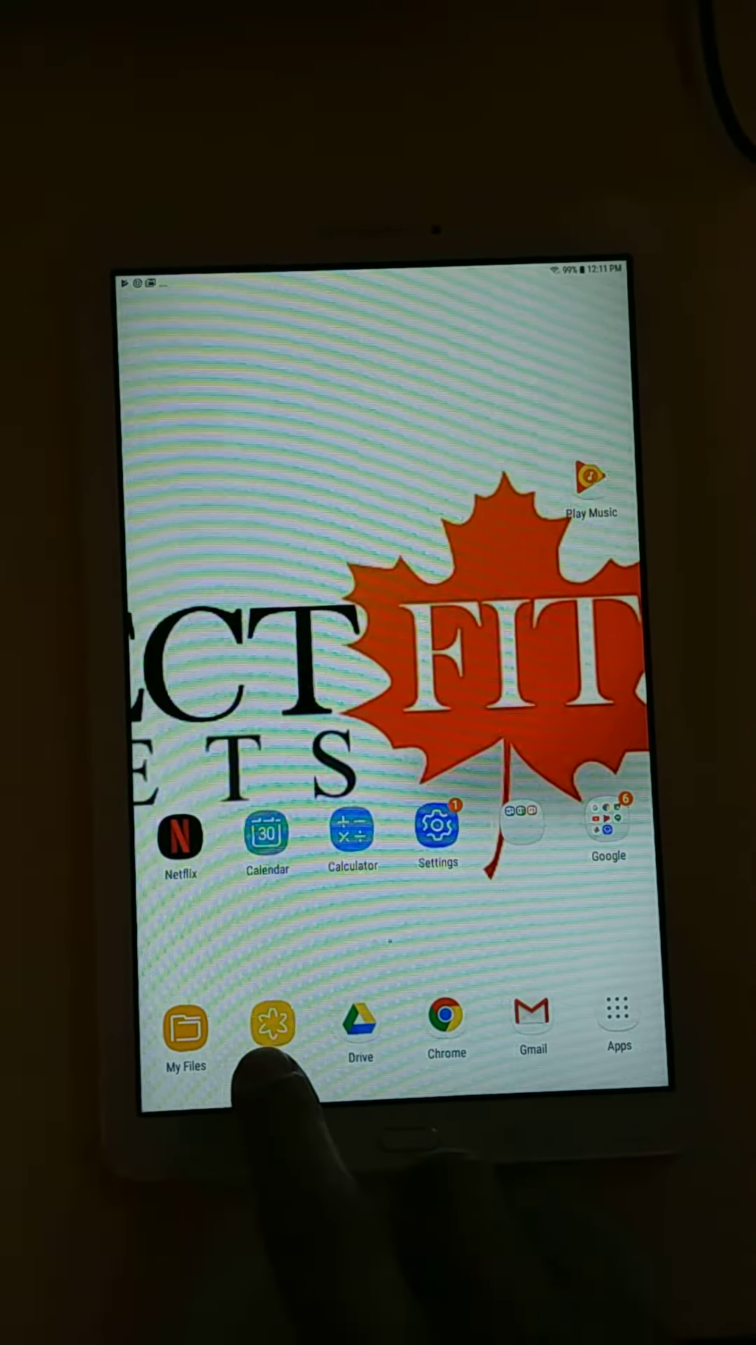
# Launch Gallery from the dock and scroll through the Albums list and back to the top.
pyautogui.click(268, 1027)
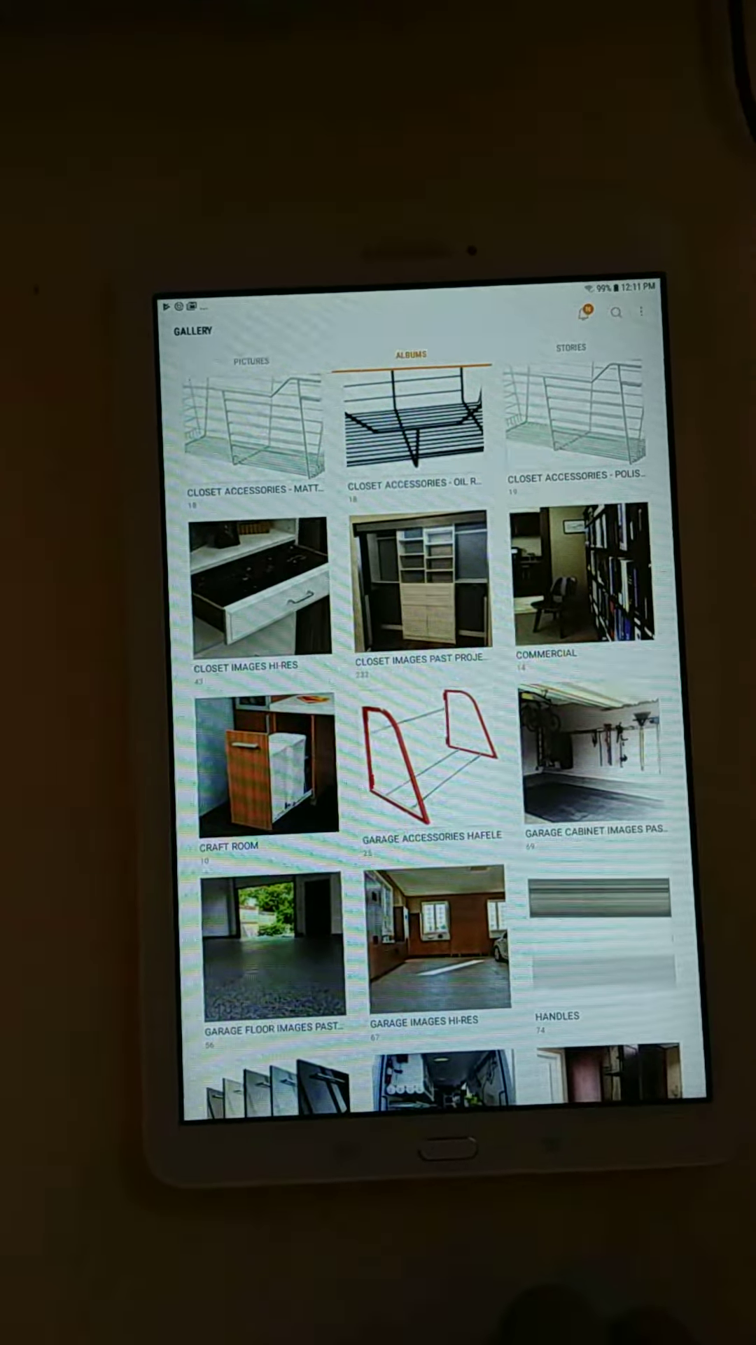
pyautogui.scroll(-3)
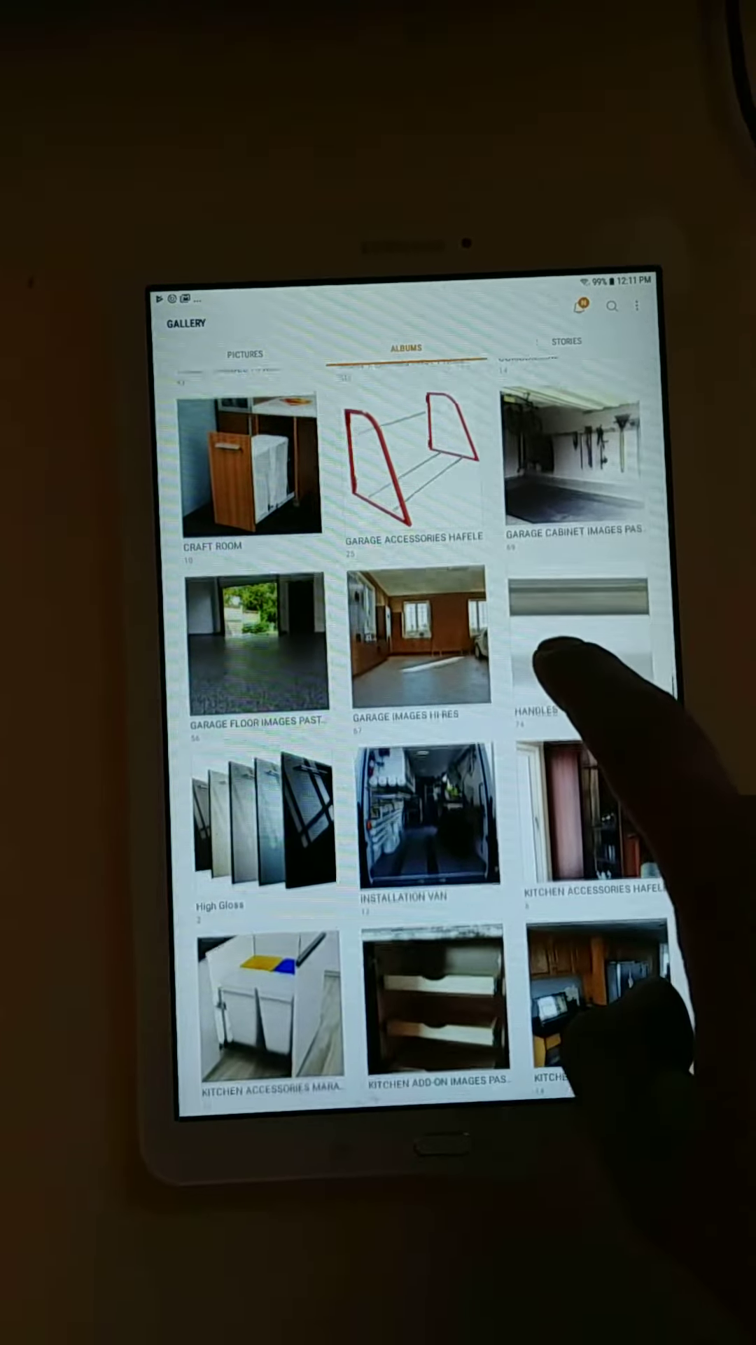
pyautogui.scroll(3)
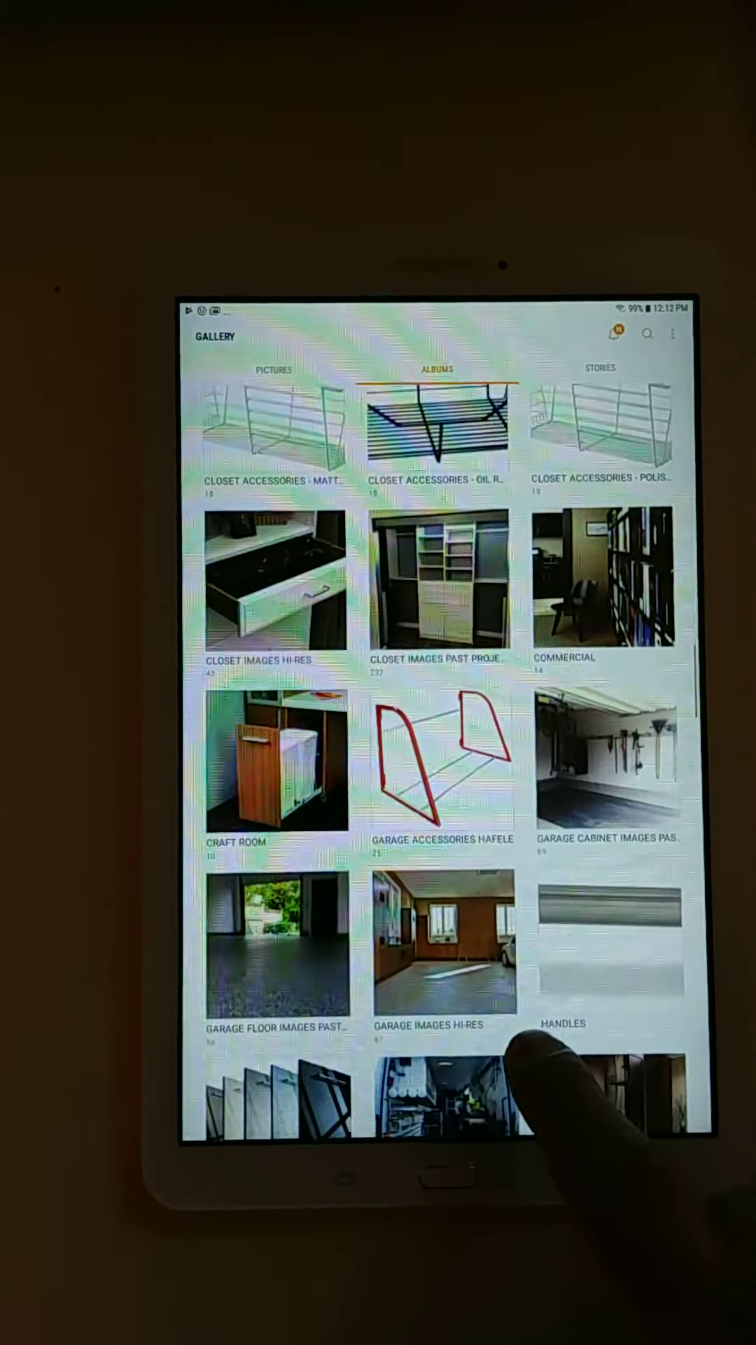
pyautogui.scroll(3)
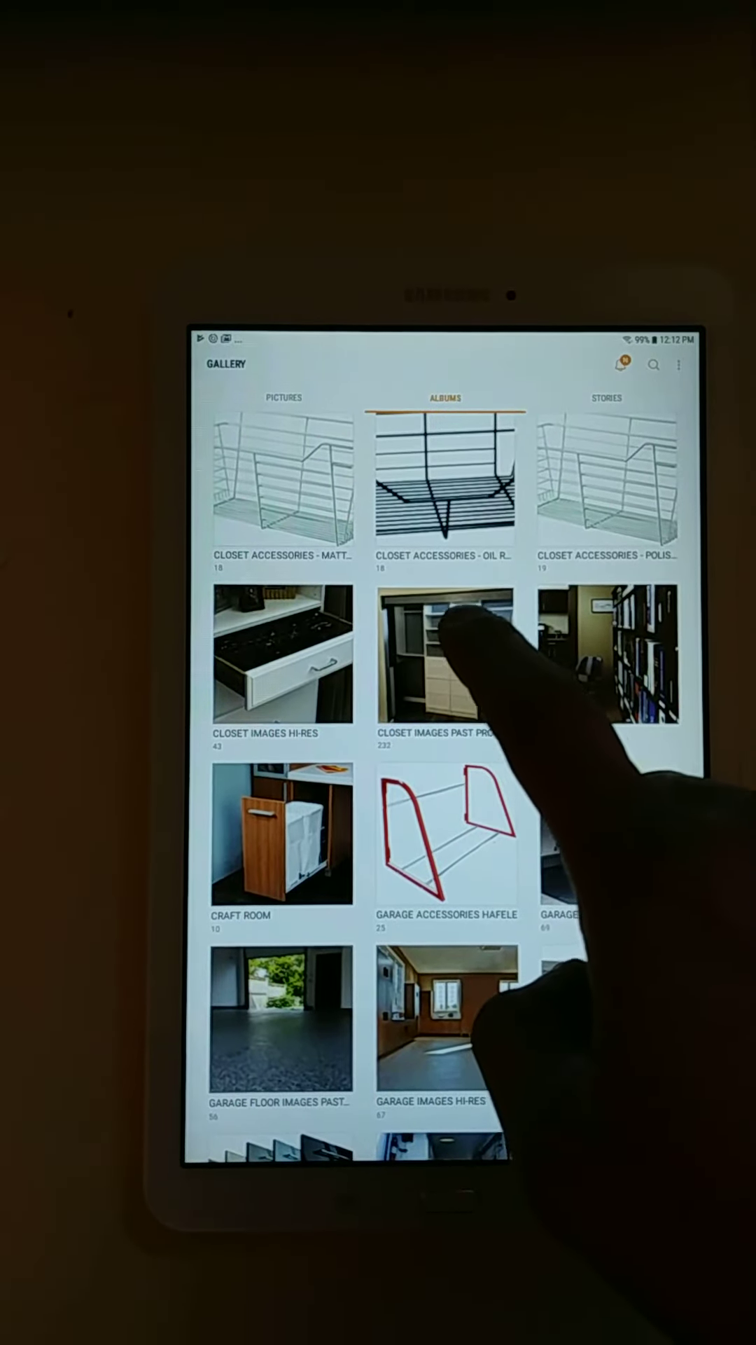
pyautogui.click(447, 669)
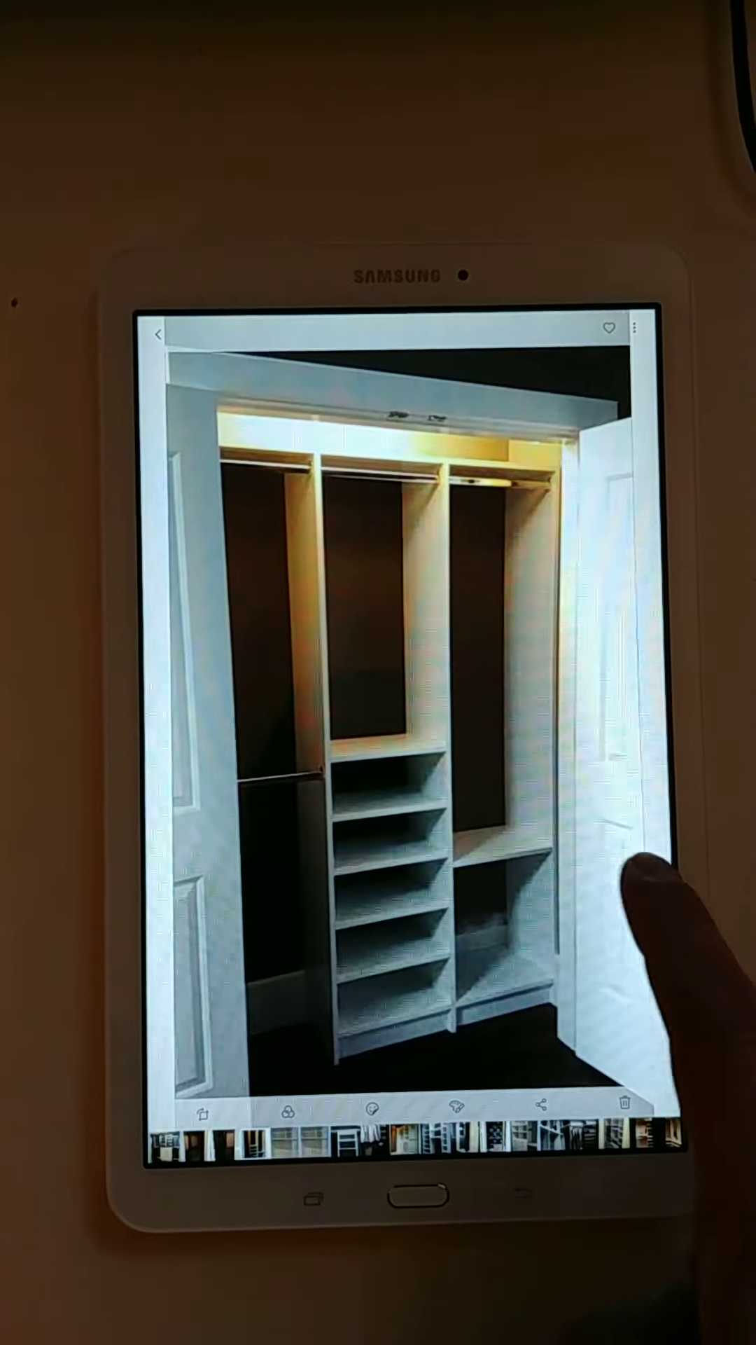
pyautogui.click(159, 333)
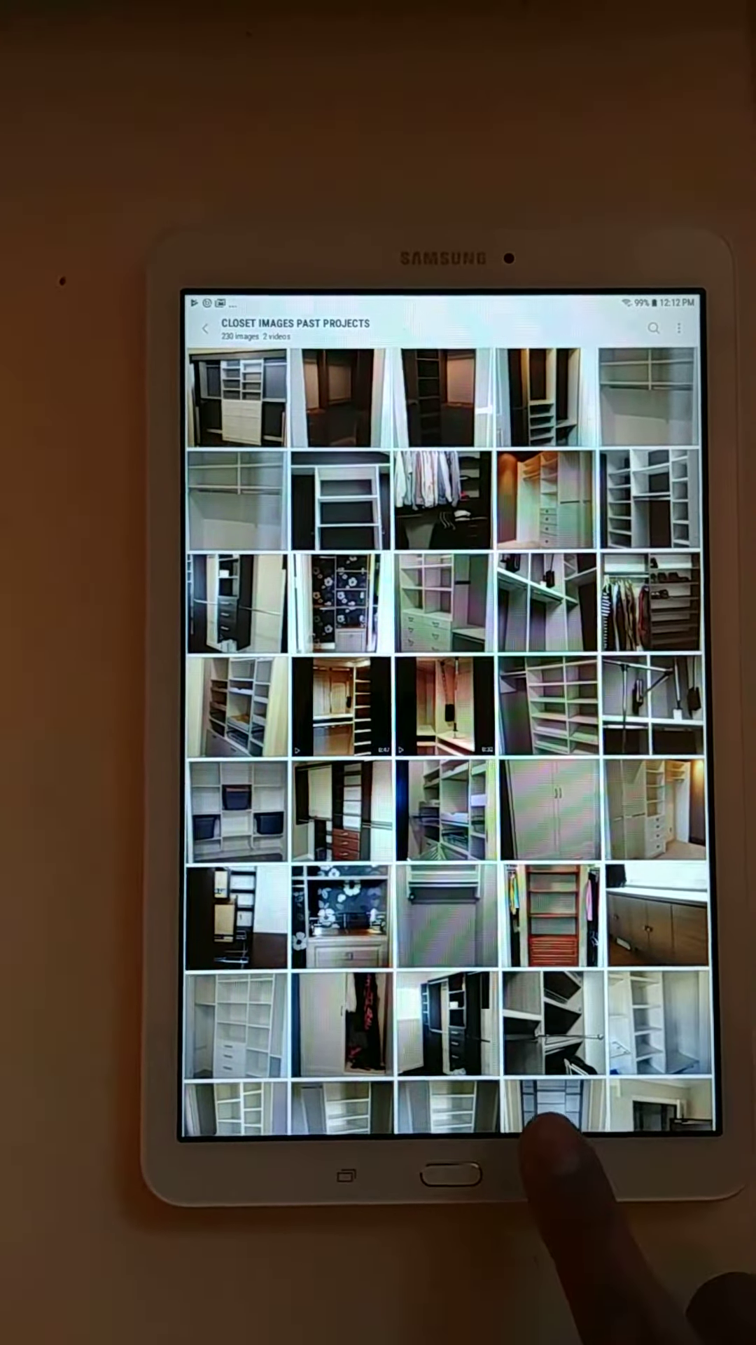
pyautogui.click(206, 329)
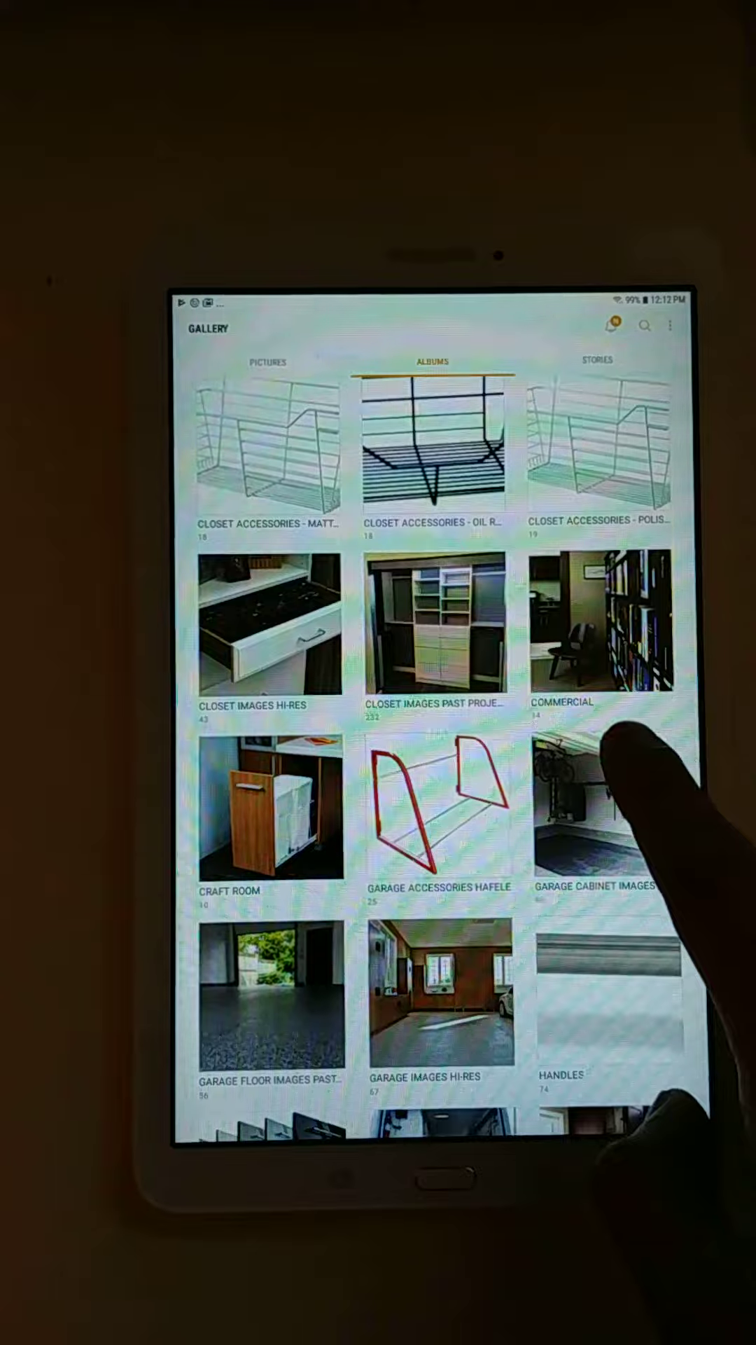
# Leave Gallery and return to the tablet's home screen.
pyautogui.click(603, 463)
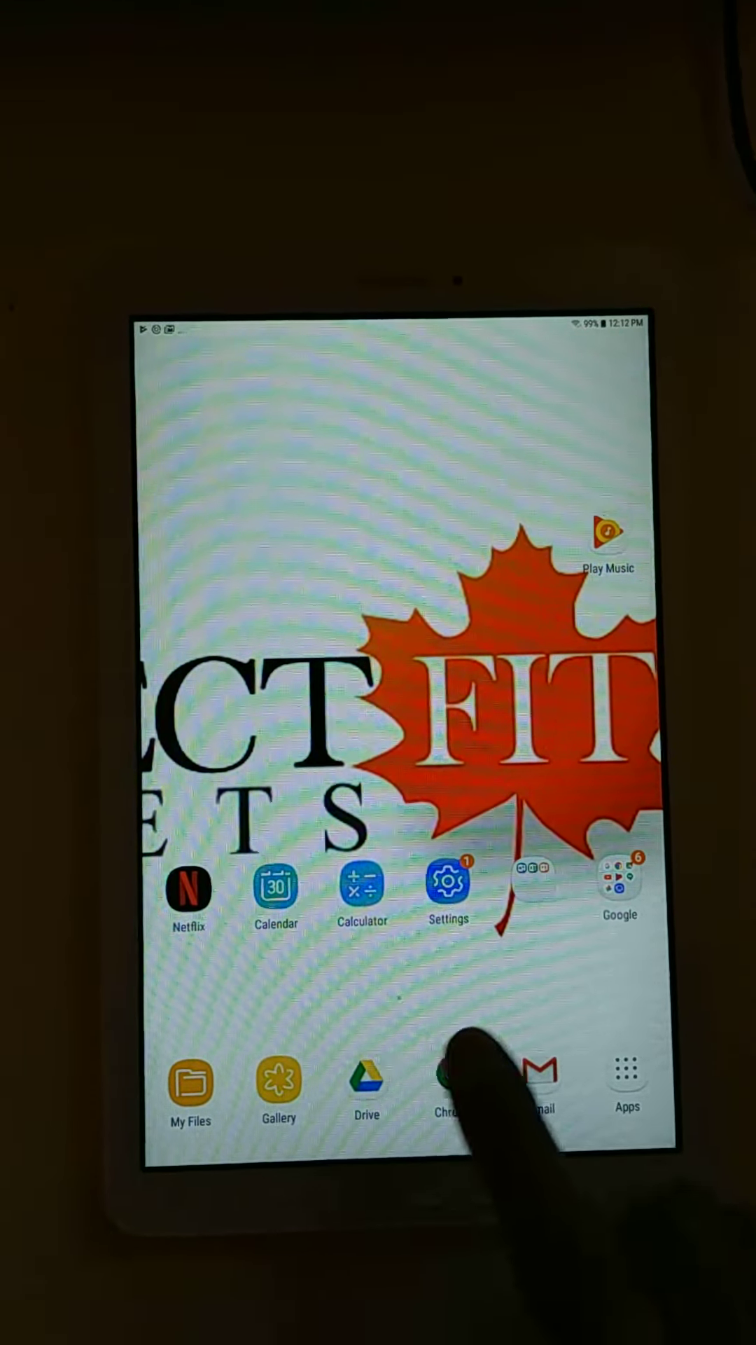
# Relaunch Gallery, scroll the Albums list, and enter the COLOR MELAMINE swatch album.
pyautogui.click(277, 1089)
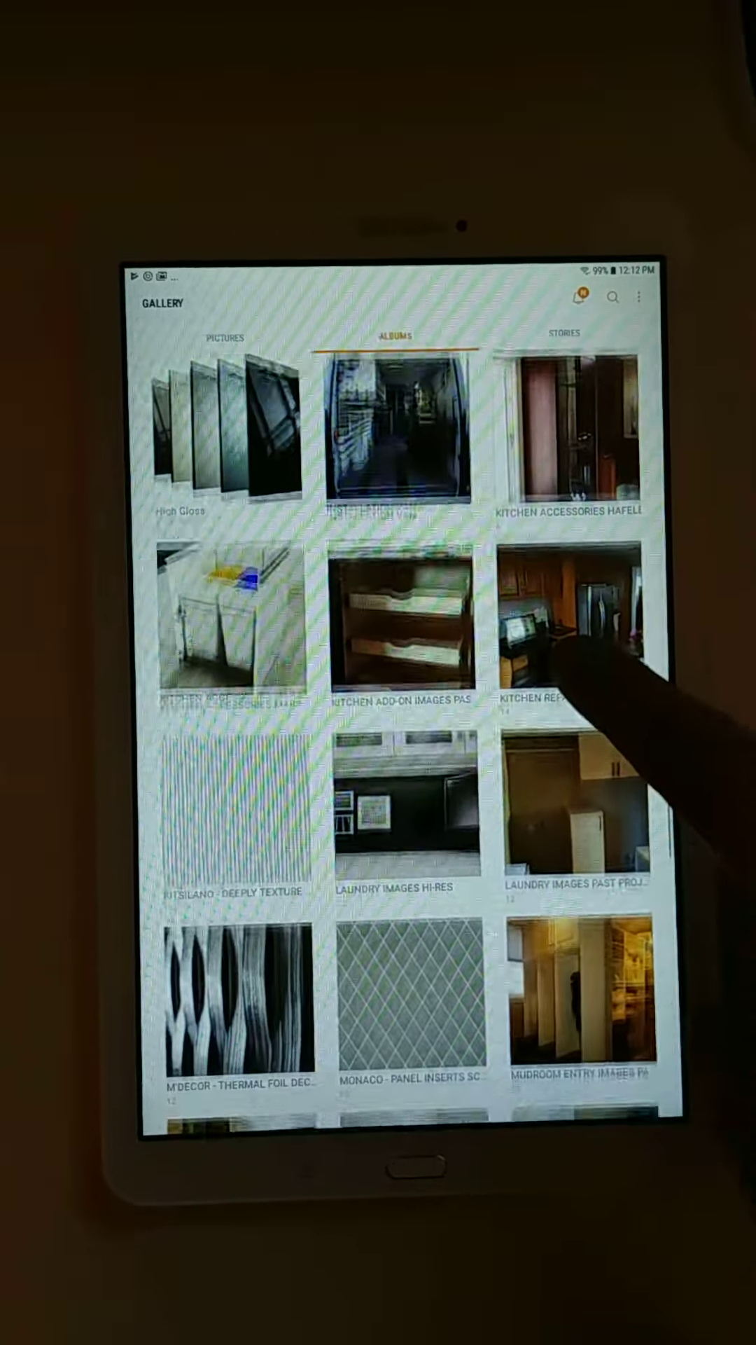
pyautogui.scroll(-3)
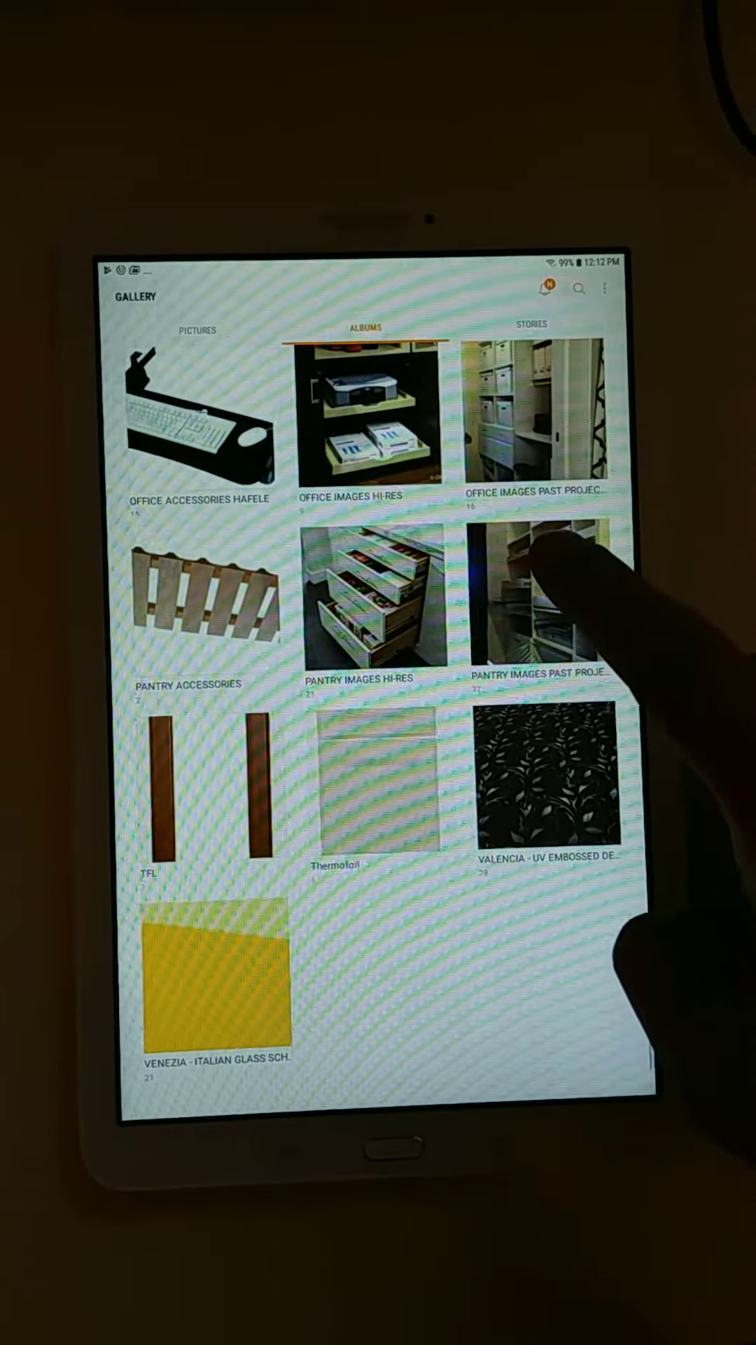
pyautogui.scroll(3)
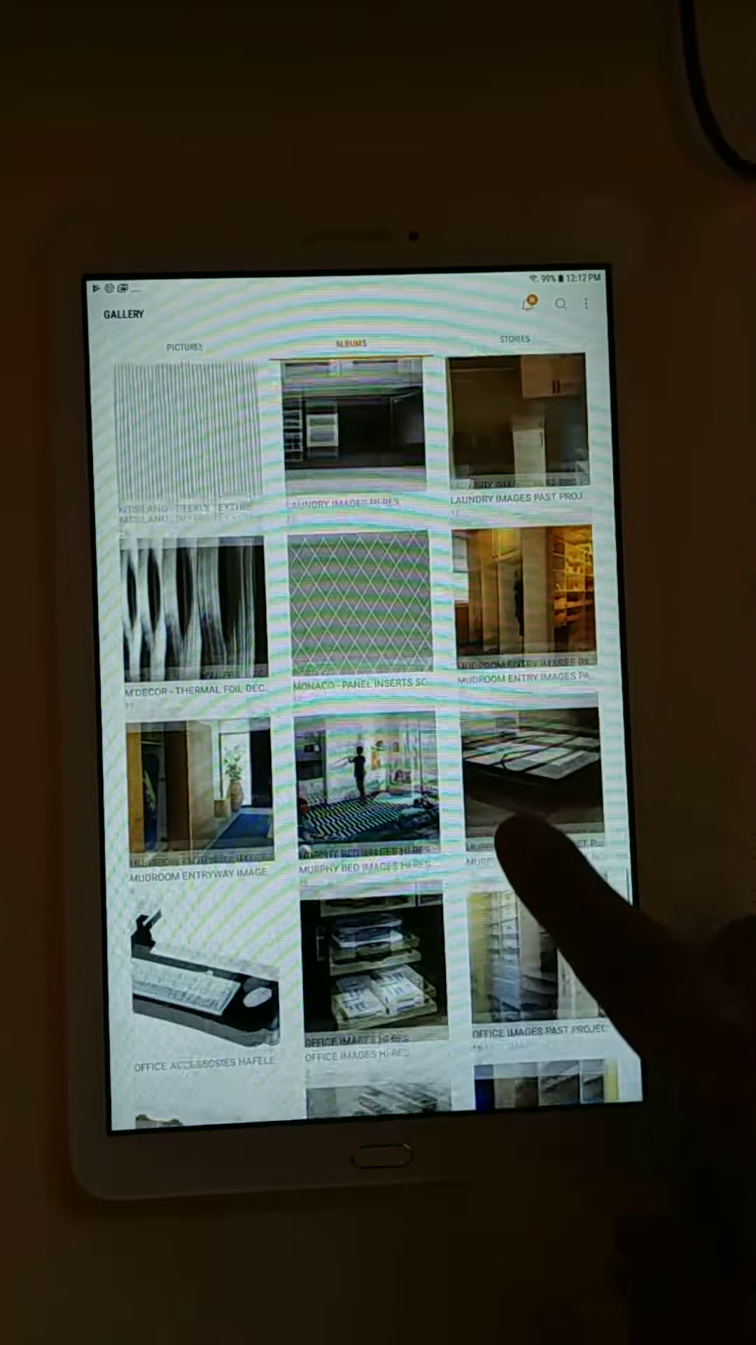
pyautogui.scroll(3)
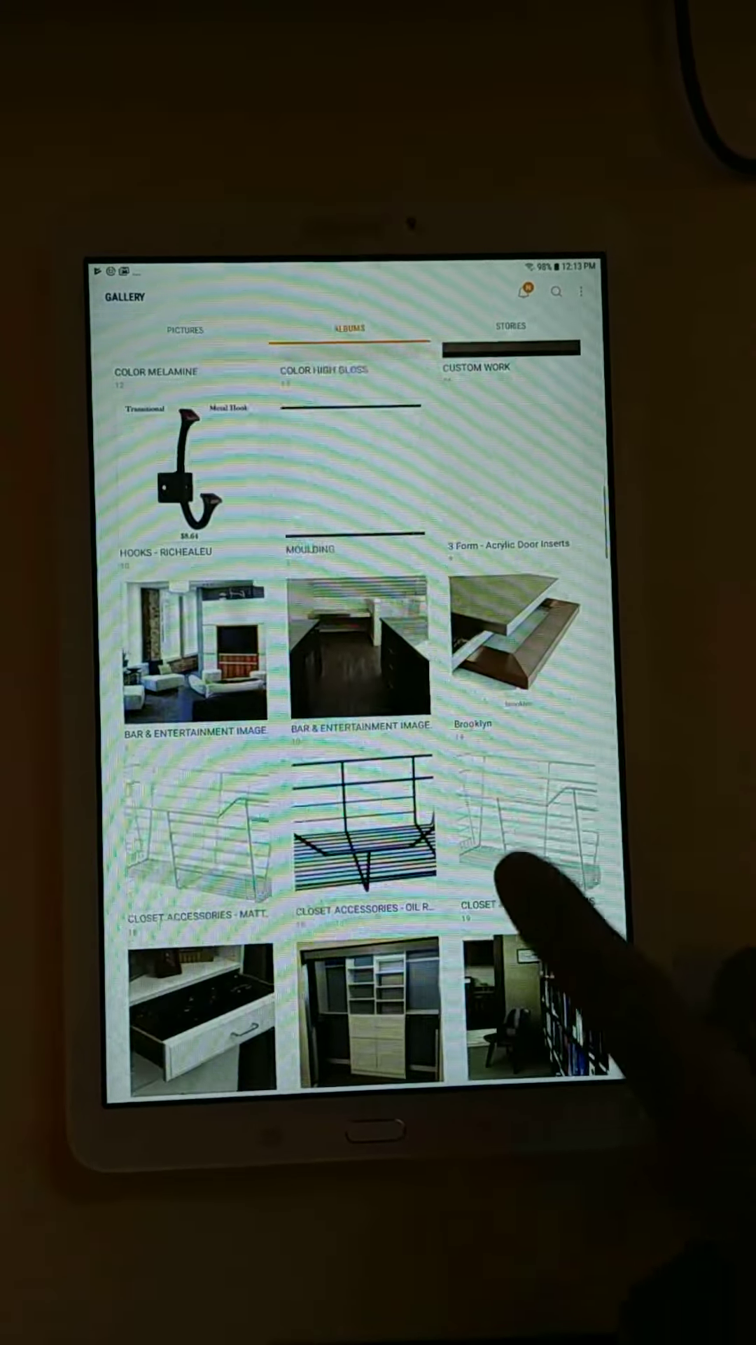
pyautogui.scroll(-3)
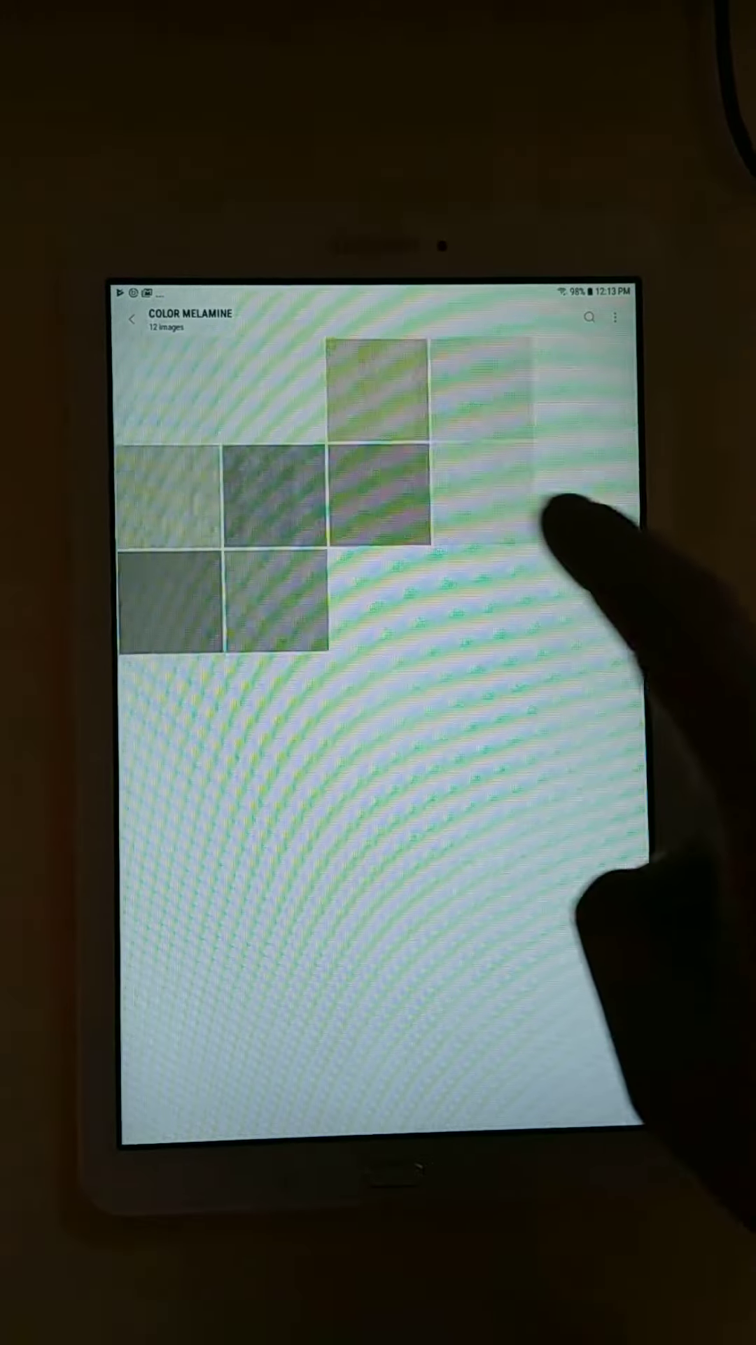
# Go back from the swatches to the Albums list with Color Melamine near the top.
pyautogui.click(131, 319)
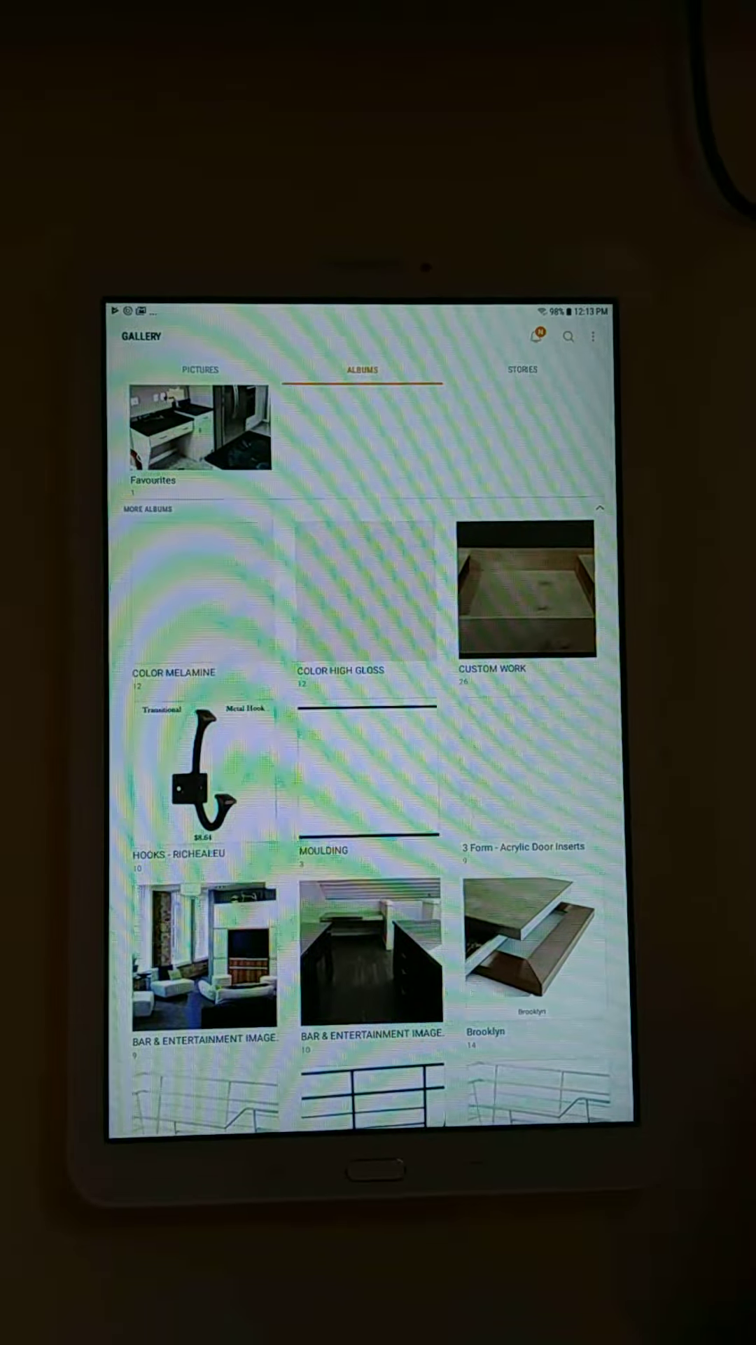
pyautogui.scroll(3)
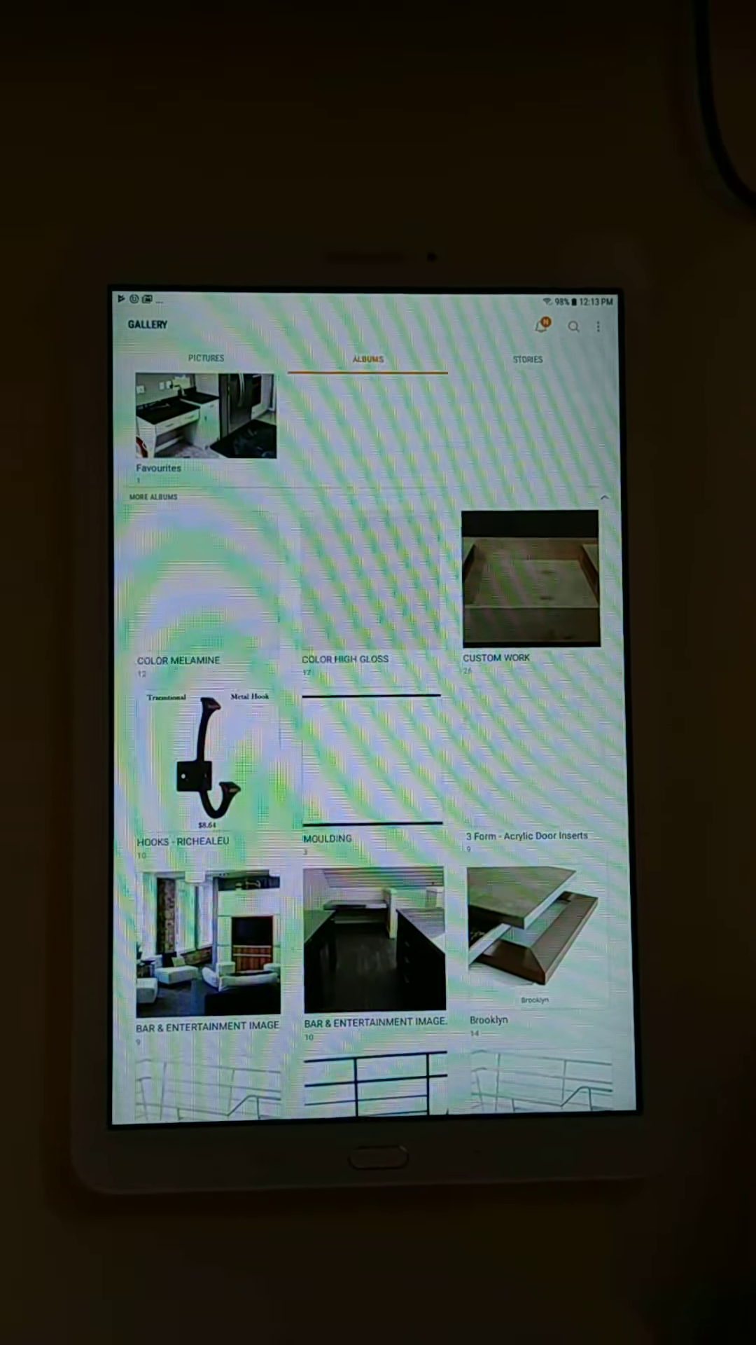